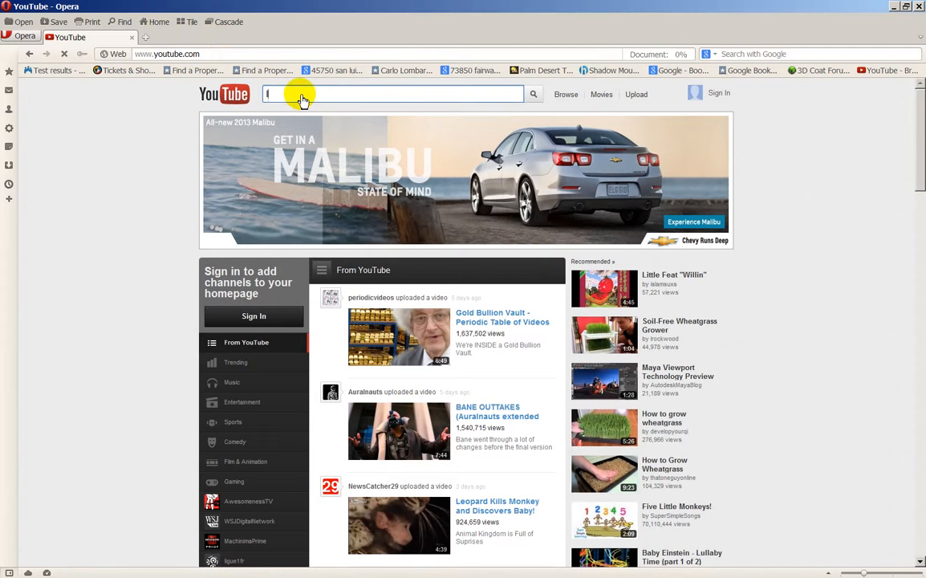
- Search YouTube for 'led zepplin stairway to heaven' and scroll through the results
type("led zepplin stairway to heaven")
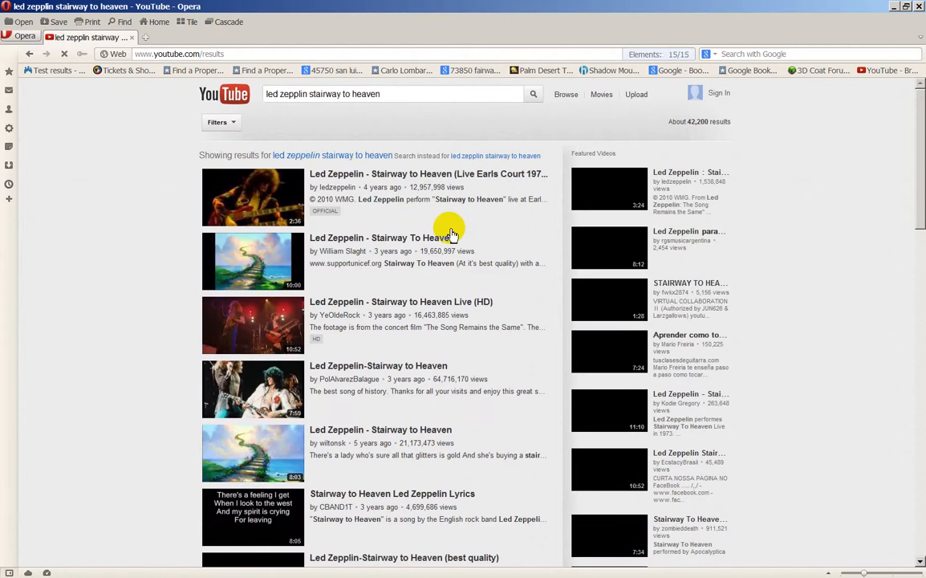
scroll("down", 3)
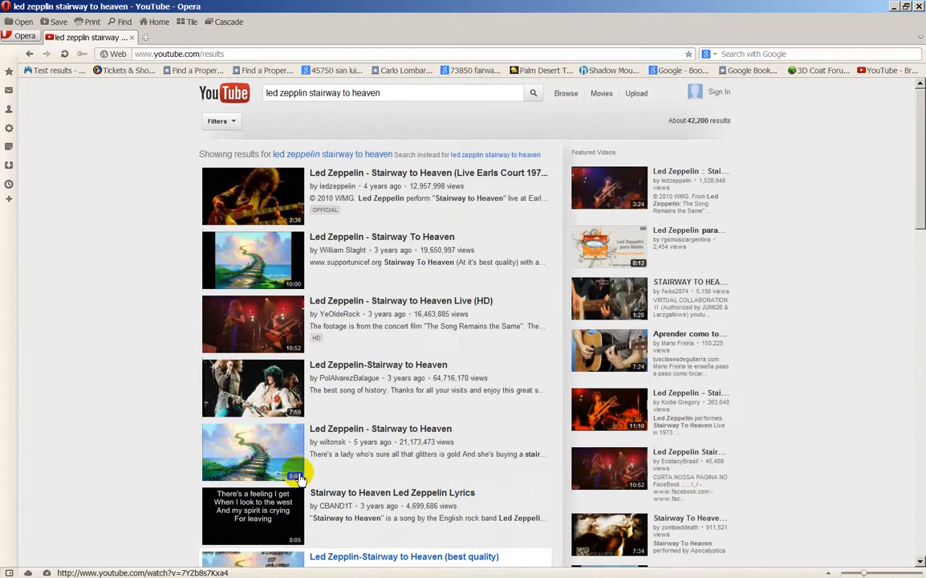
scroll("down", 3)
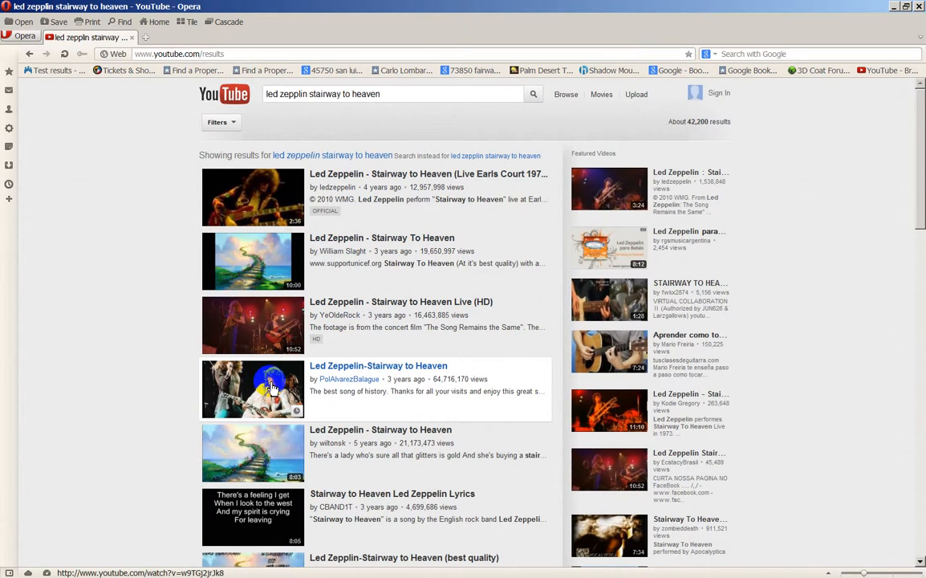
- Open the 'Led Zeppelin-Stairway to Heaven' video, skip the ad and start the song
left_click(378, 365)
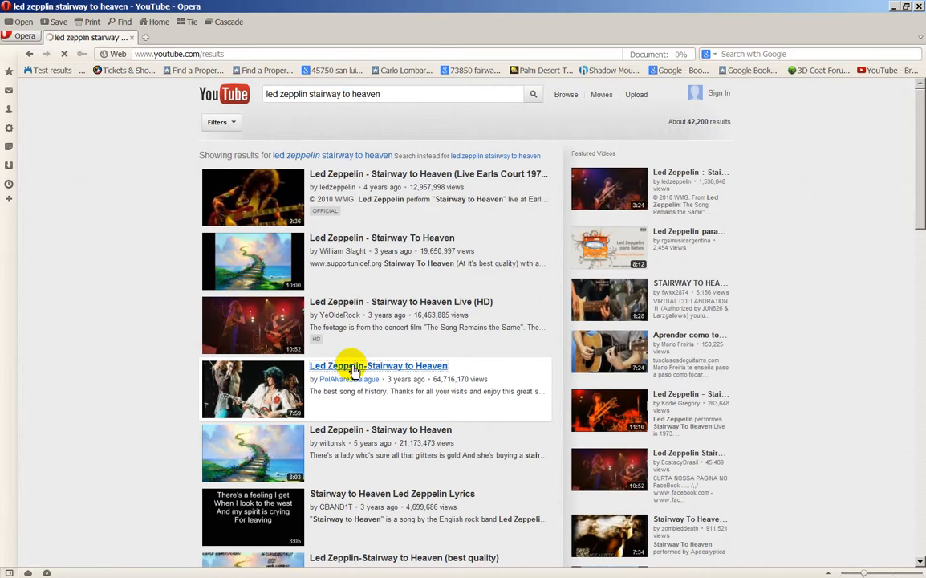
left_click(378, 365)
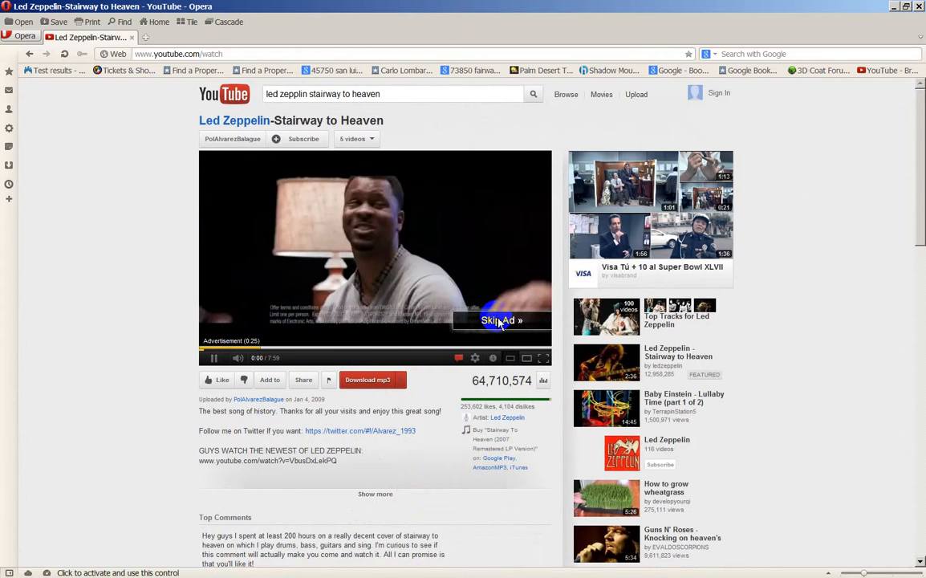
left_click(501, 320)
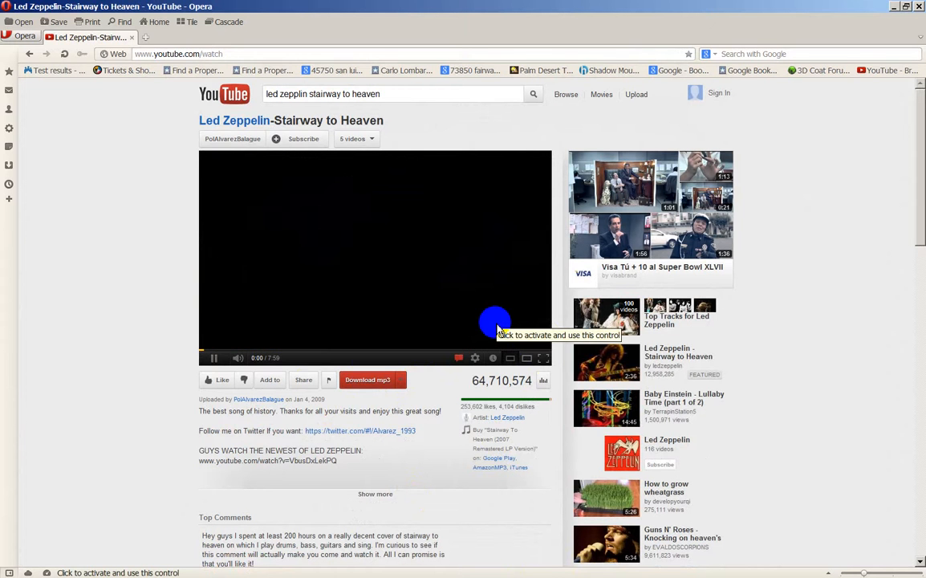
left_click(494, 325)
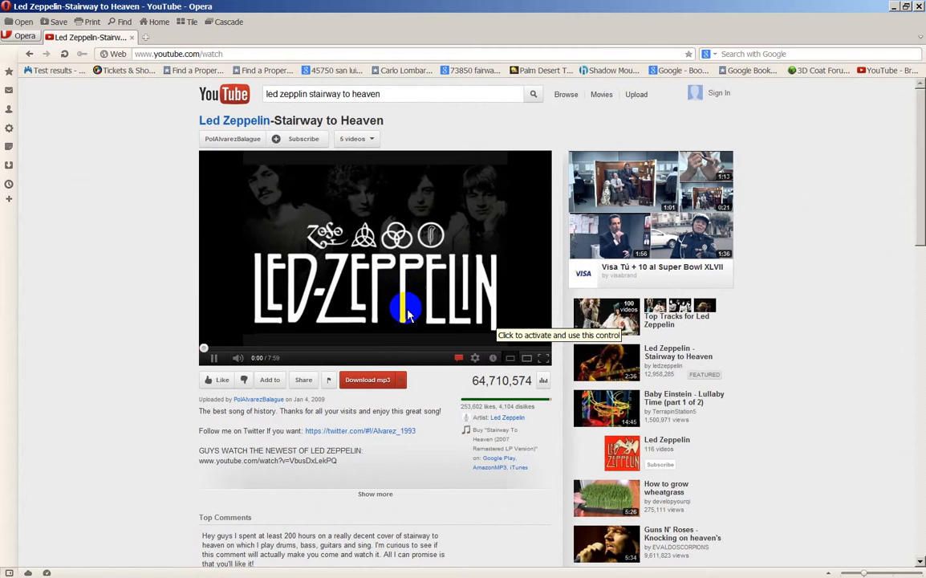
left_click(406, 309)
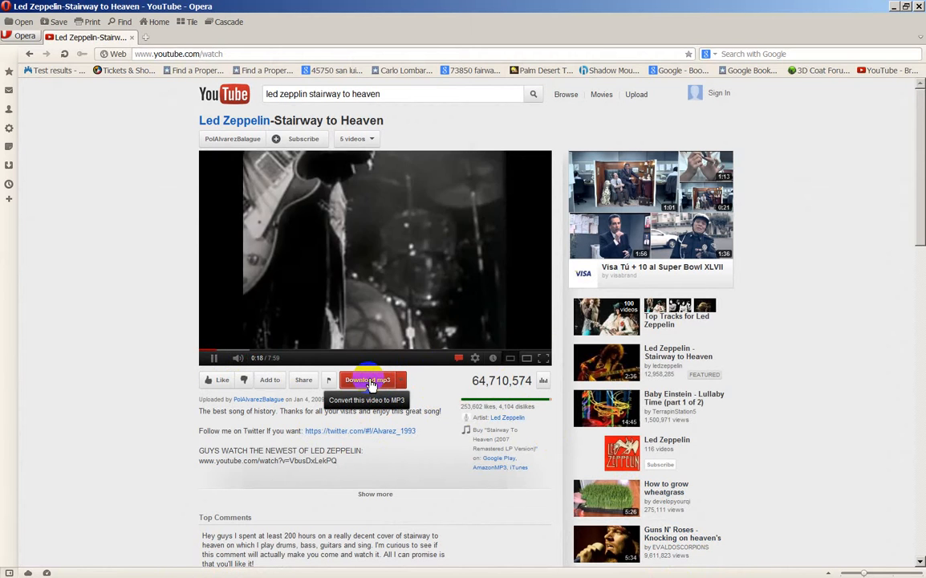
- Convert Stairway to Heaven to MP3 and download the 7.4 MB file
left_click(365, 379)
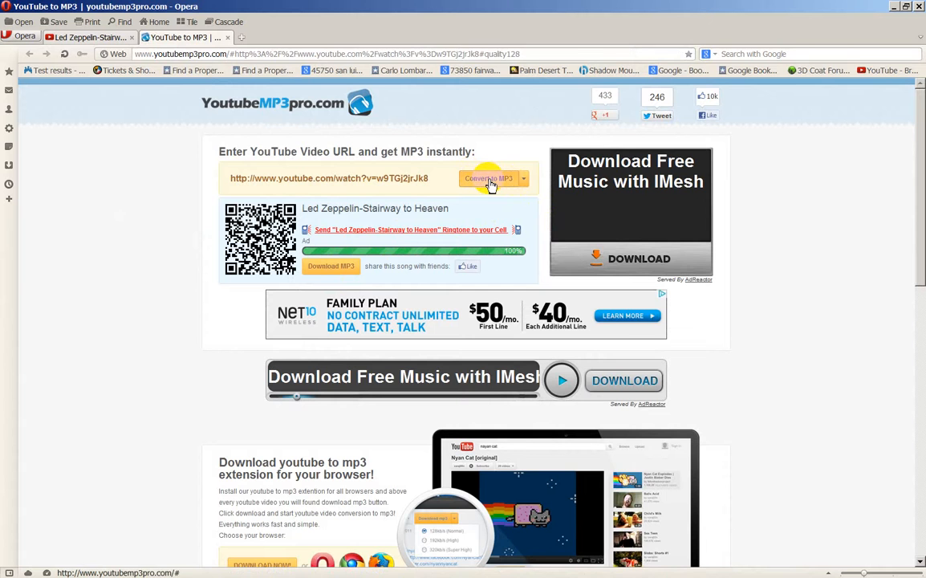
left_click(488, 178)
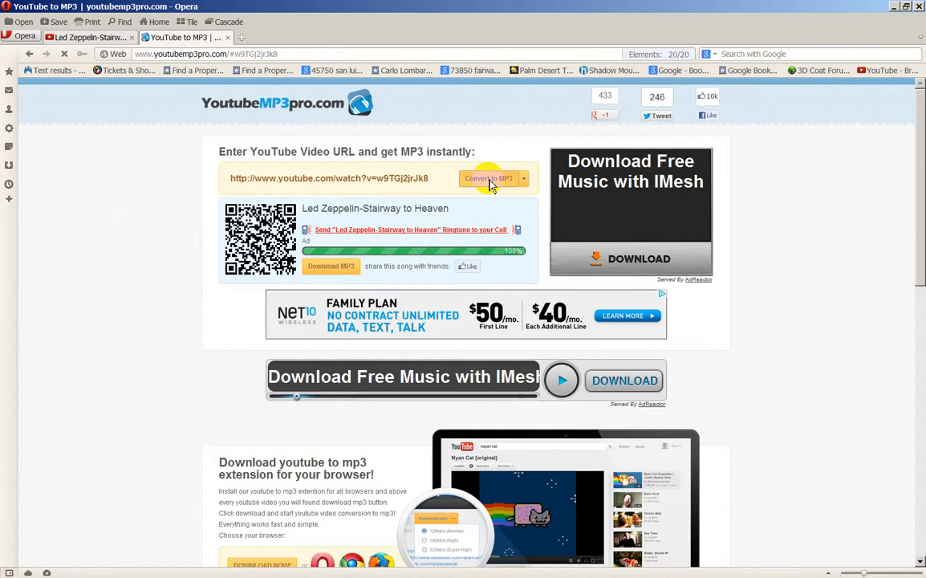
left_click(488, 177)
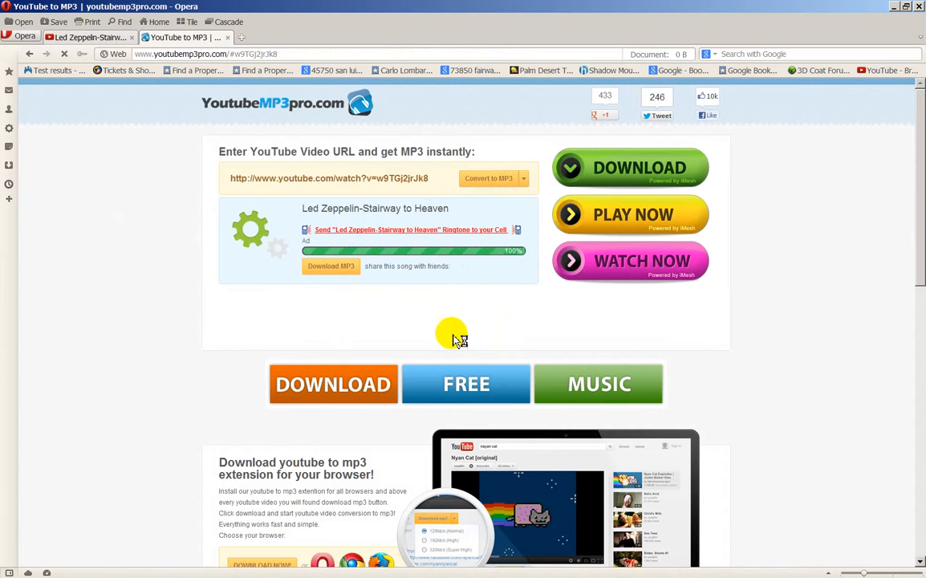
left_click(329, 266)
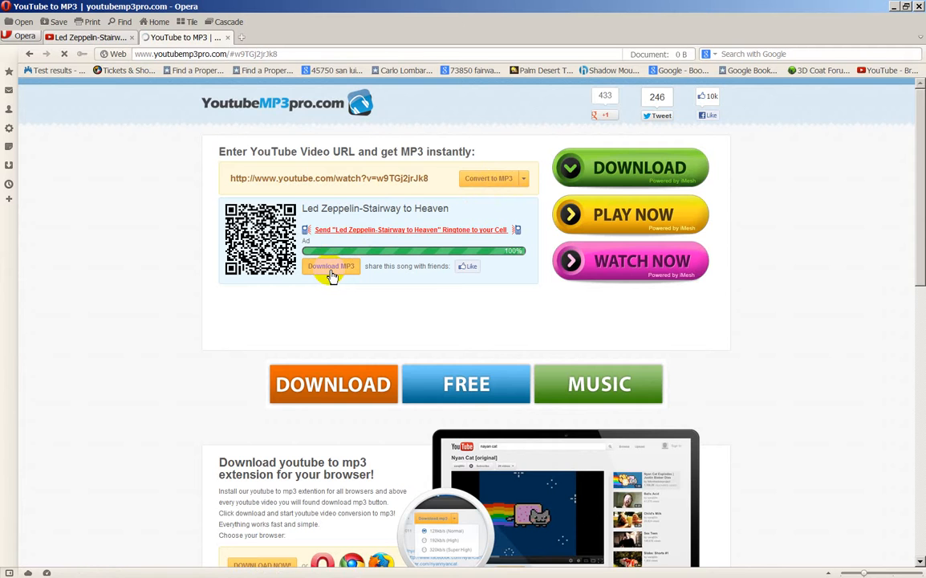
left_click(330, 266)
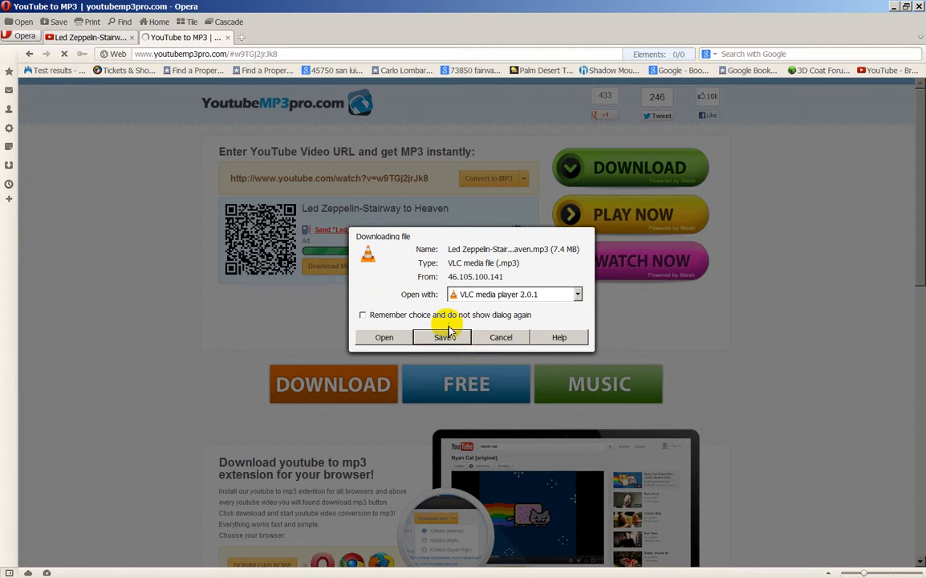
- Create a LEDZEPPLIN folder on C: and save the Stairway to Heaven MP3 in it
left_click(444, 336)
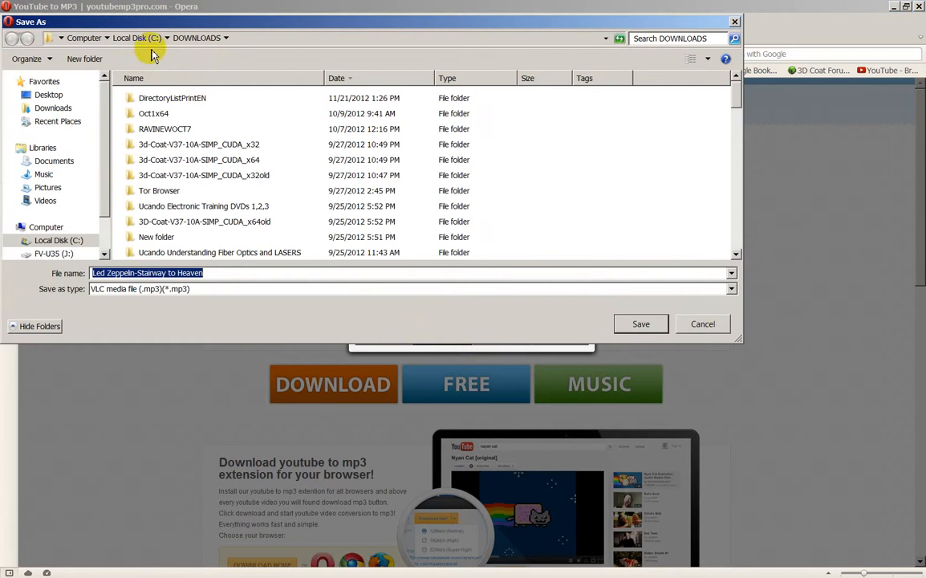
left_click(136, 37)
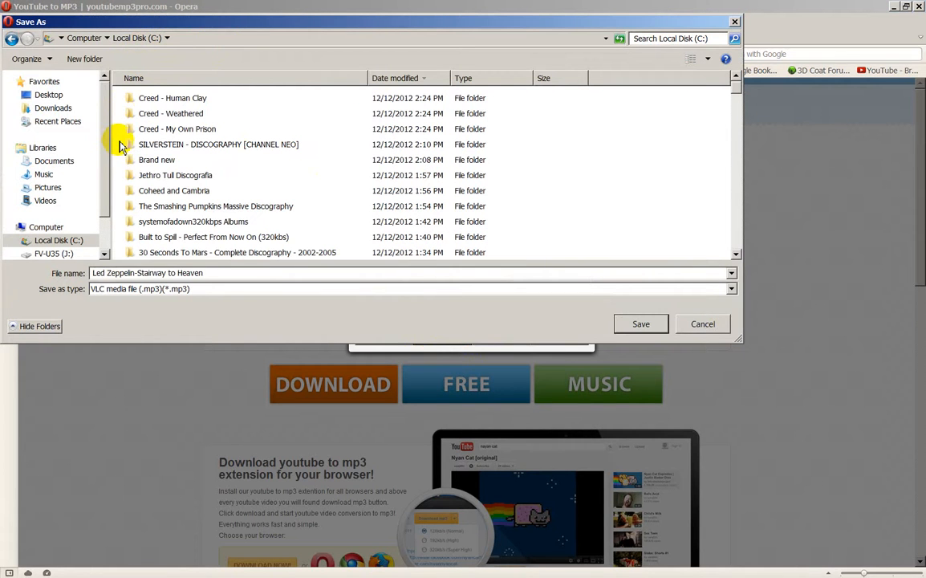
right_click(119, 144)
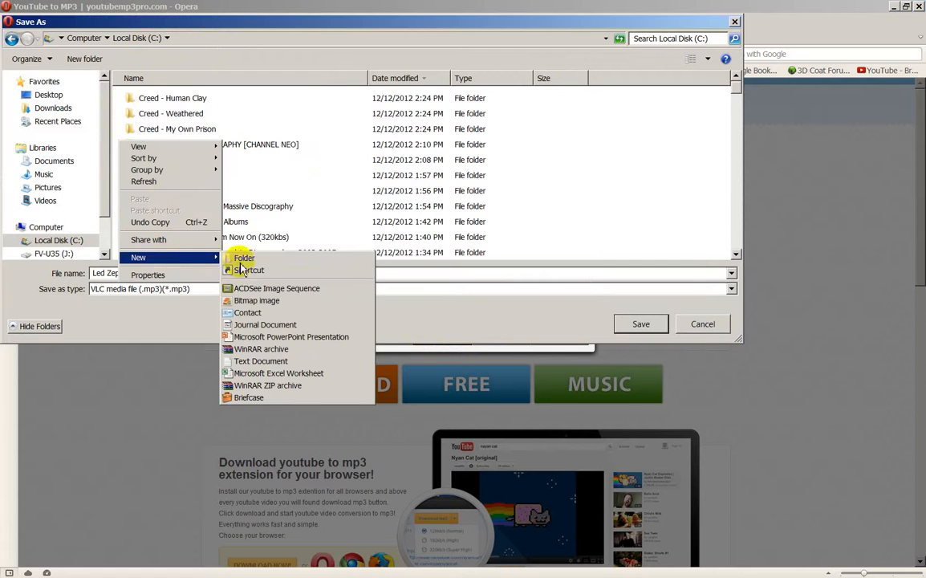
left_click(243, 258)
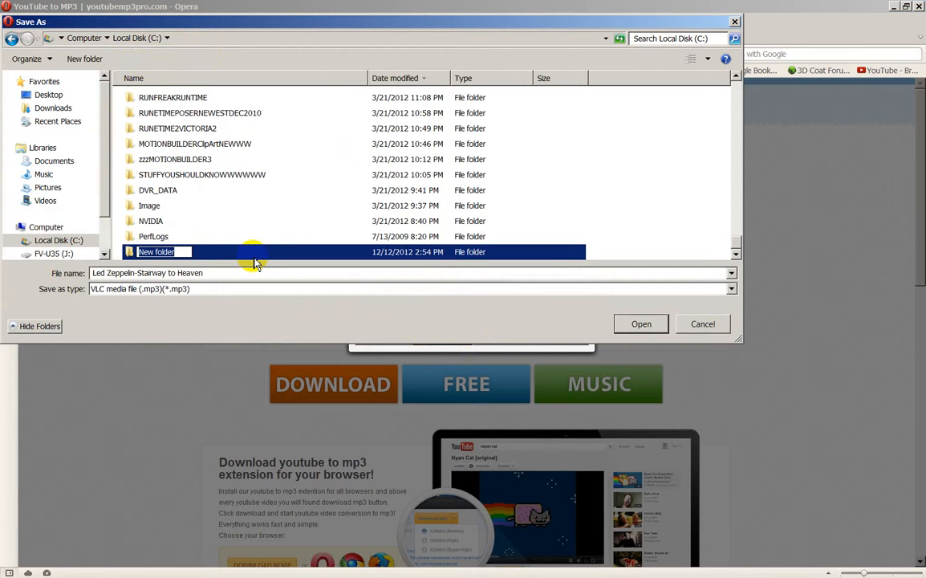
type("LEDZEPPLIN")
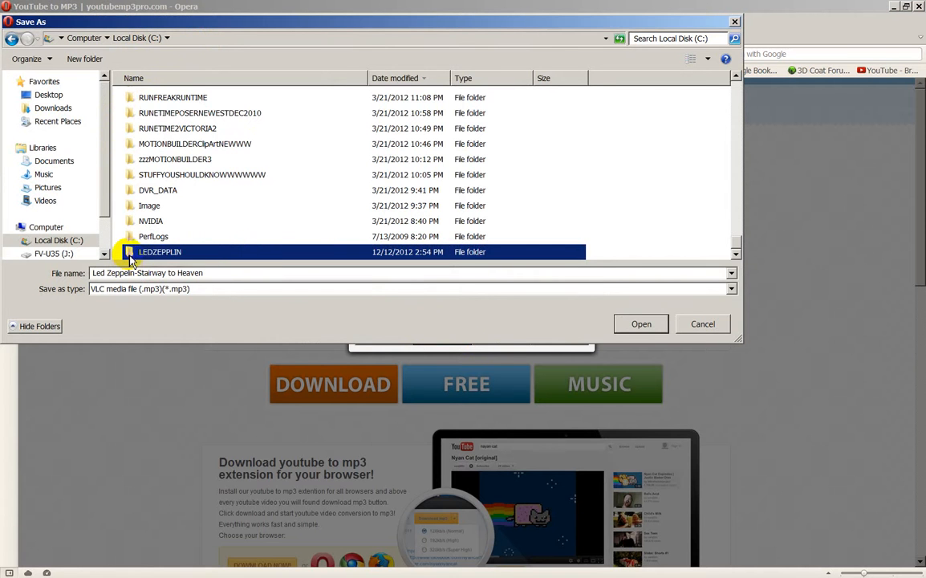
double_click(159, 251)
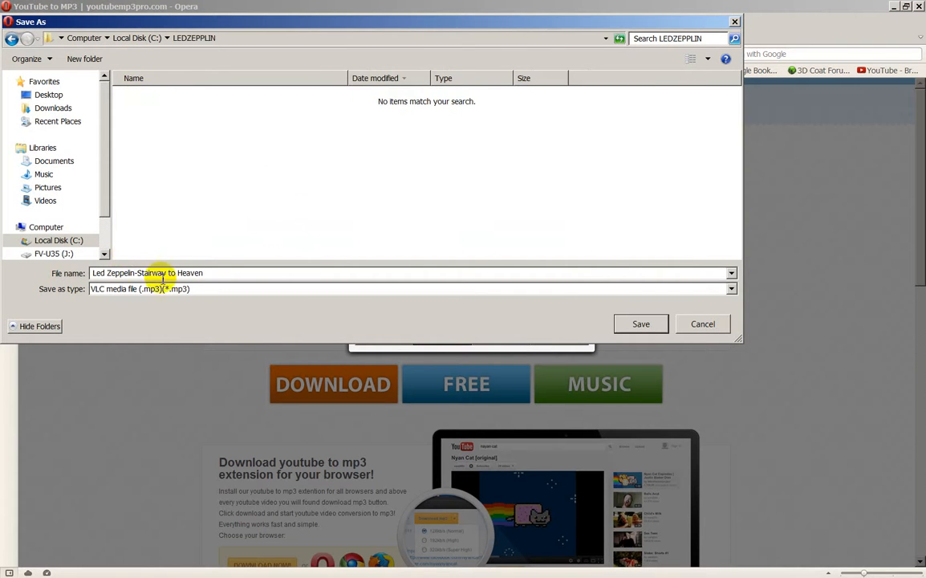
mouse_move(214, 203)
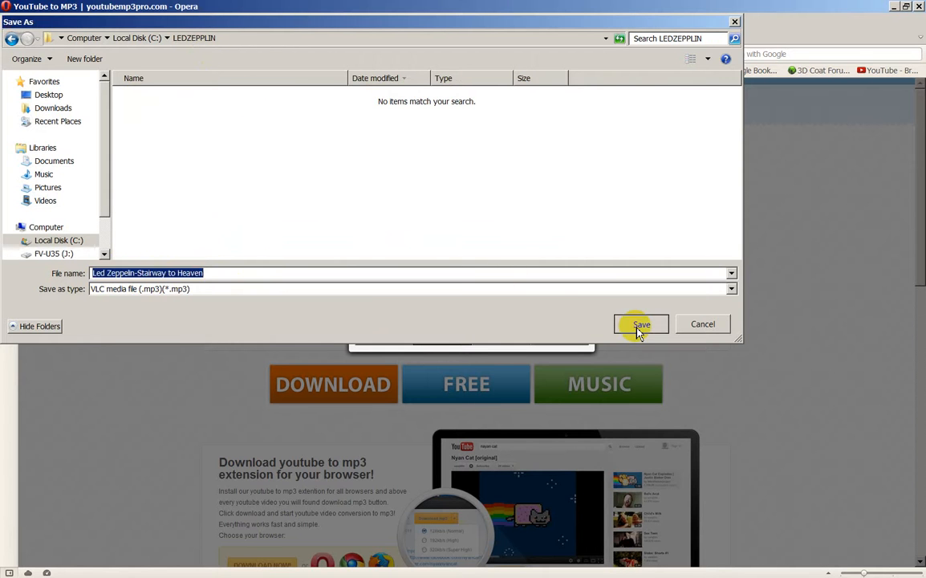
left_click(641, 323)
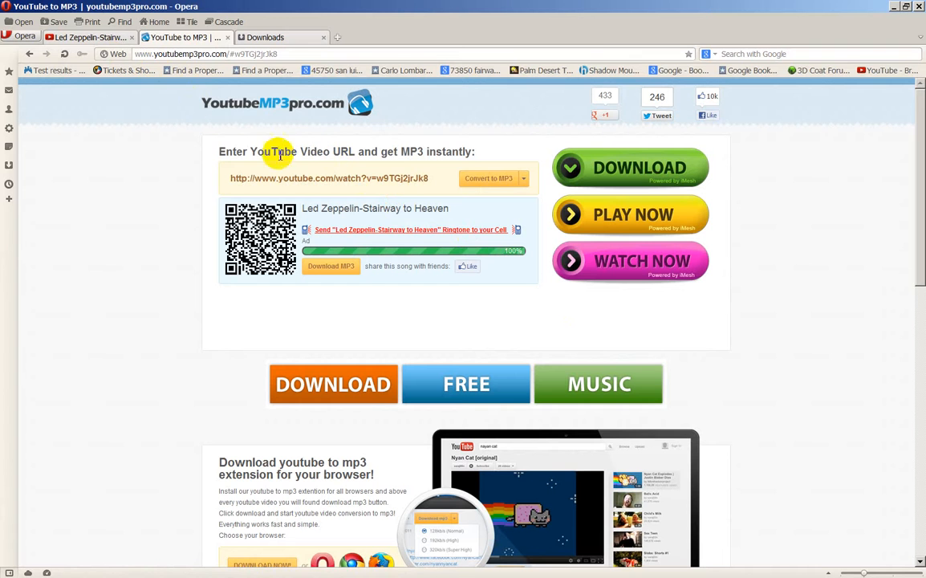
mouse_move(608, 315)
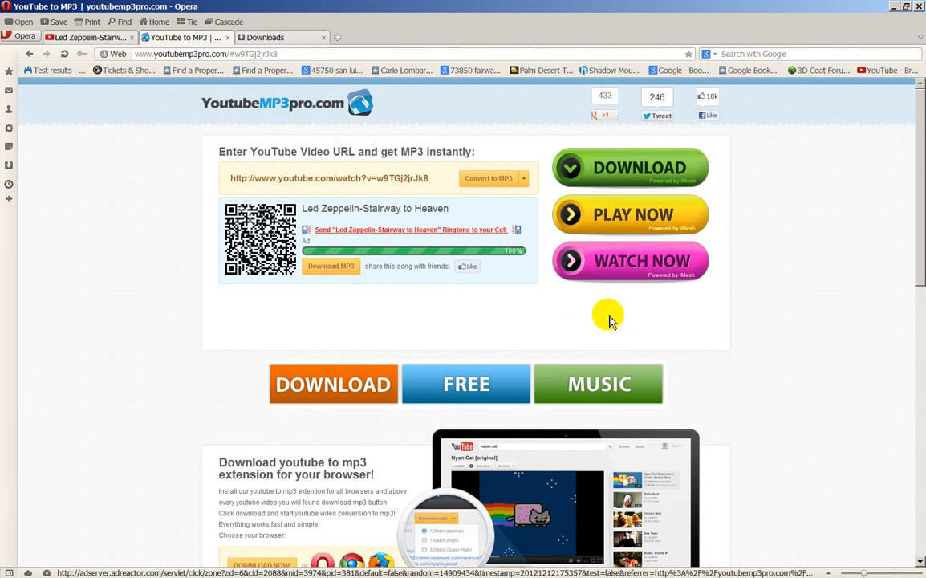
mouse_move(471, 265)
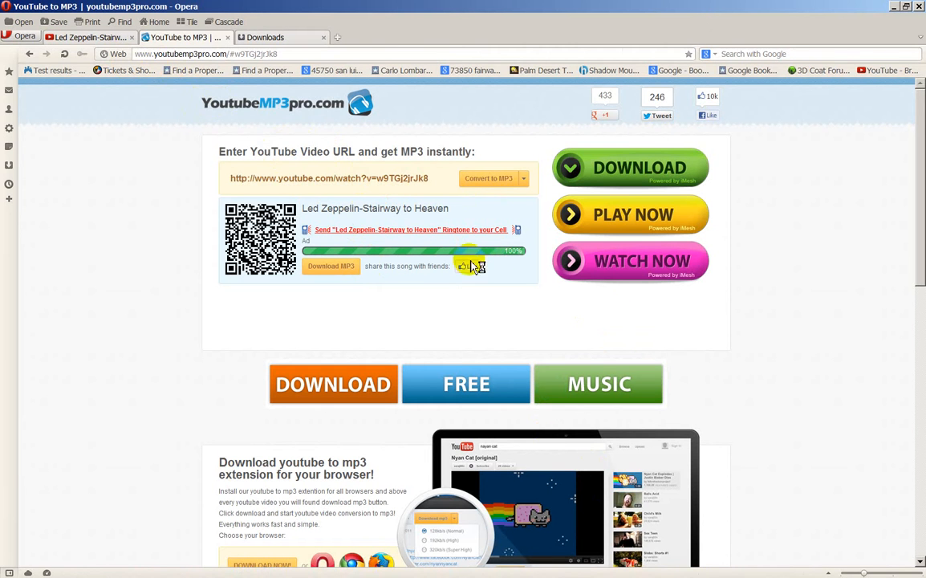
mouse_move(309, 96)
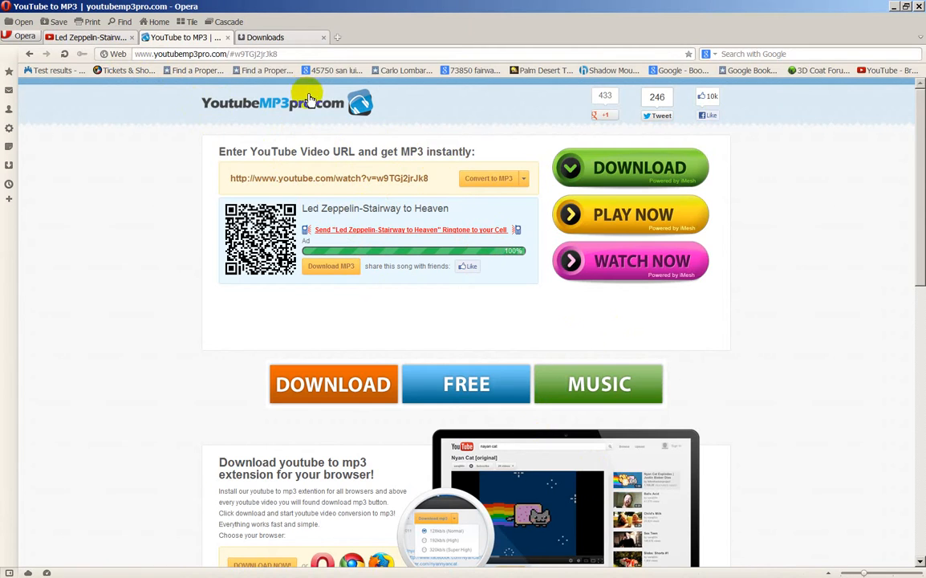
- Check the finished 7.4 MB MP3 in Downloads, then go back to the Led Zeppelin tab
left_click(265, 37)
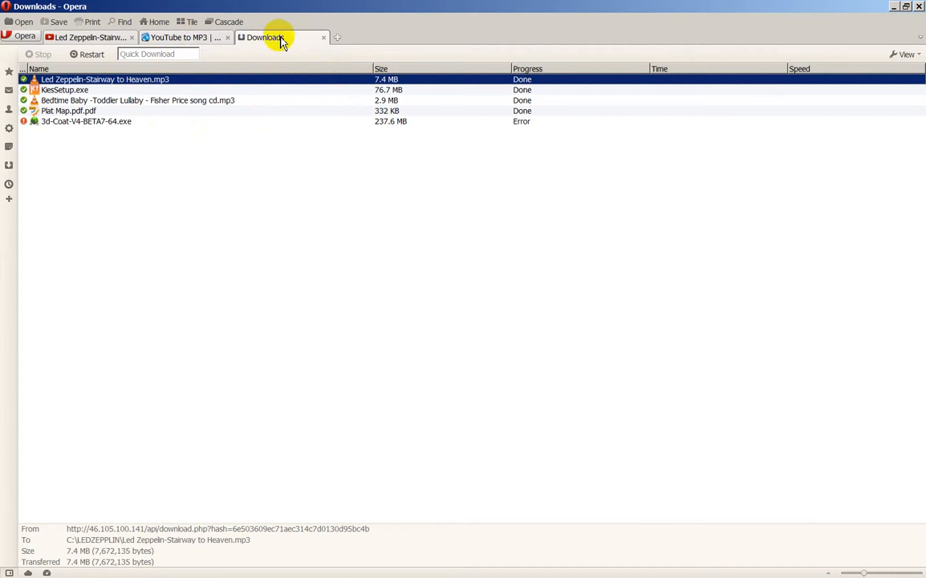
left_click(179, 37)
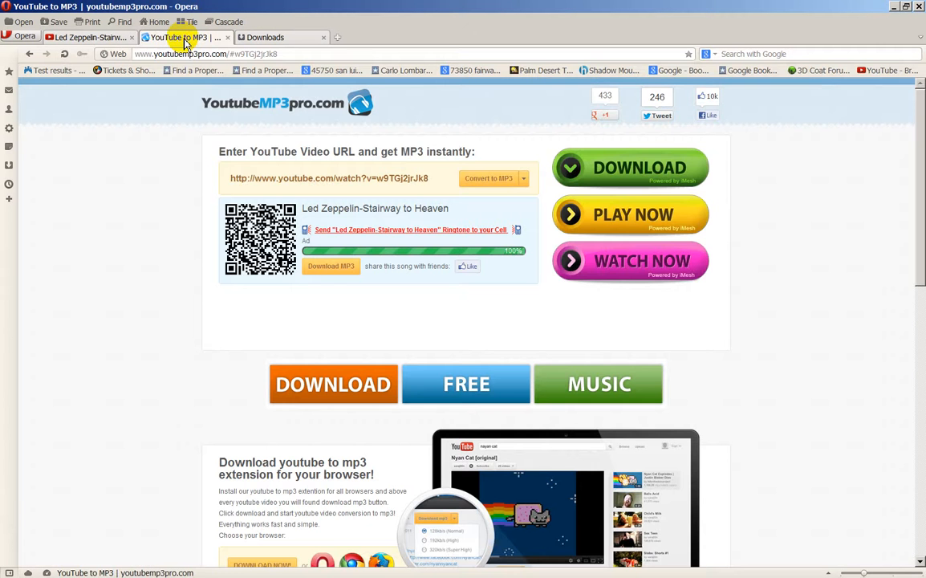
left_click(89, 37)
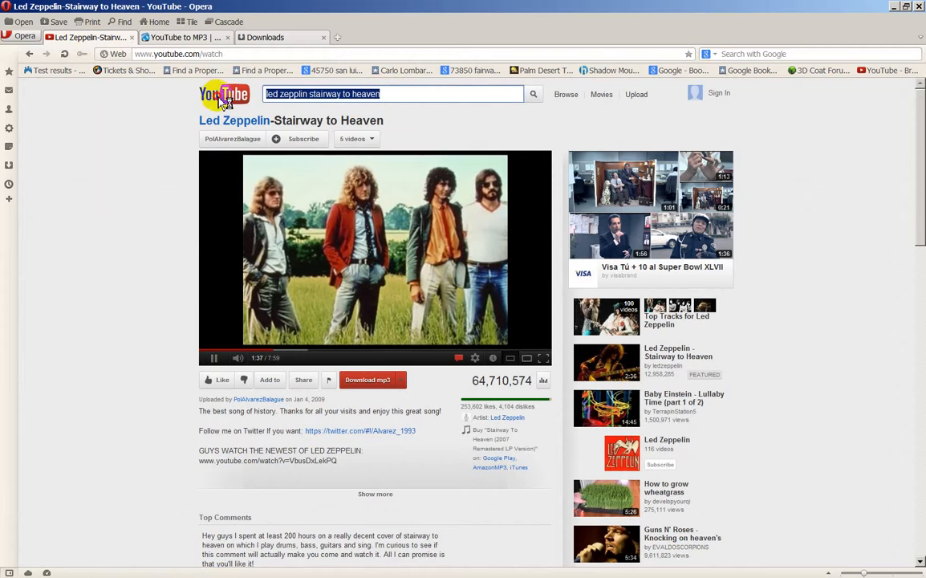
mouse_move(192, 108)
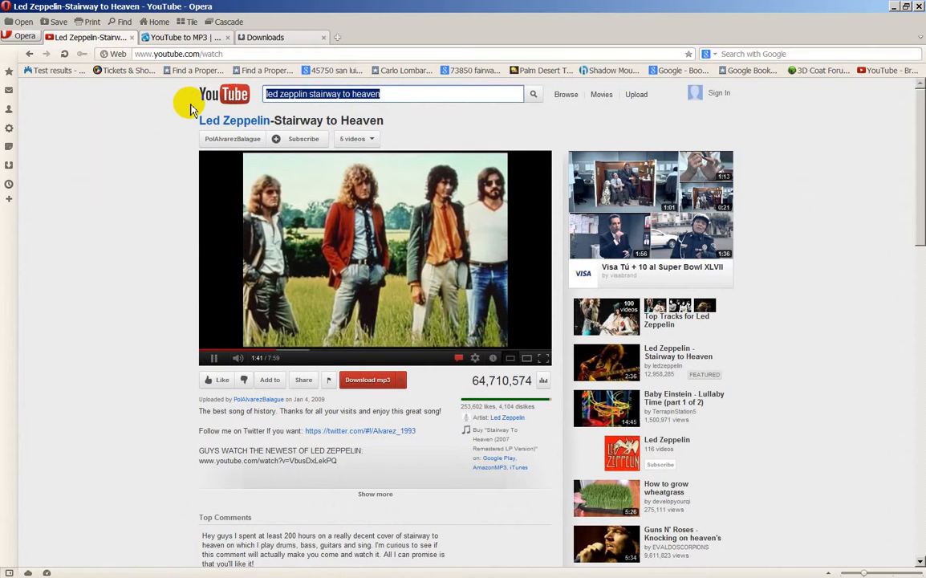
- Search YouTube for 'beatles abbey road' and open 'The Beatles - Abbey Road Medley'
type("beatles abbey road")
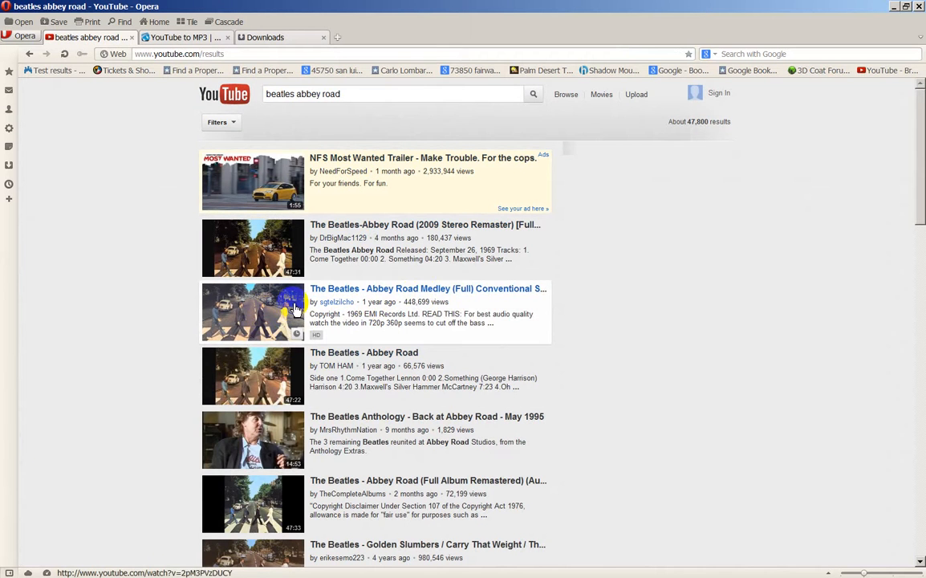
scroll("down", 3)
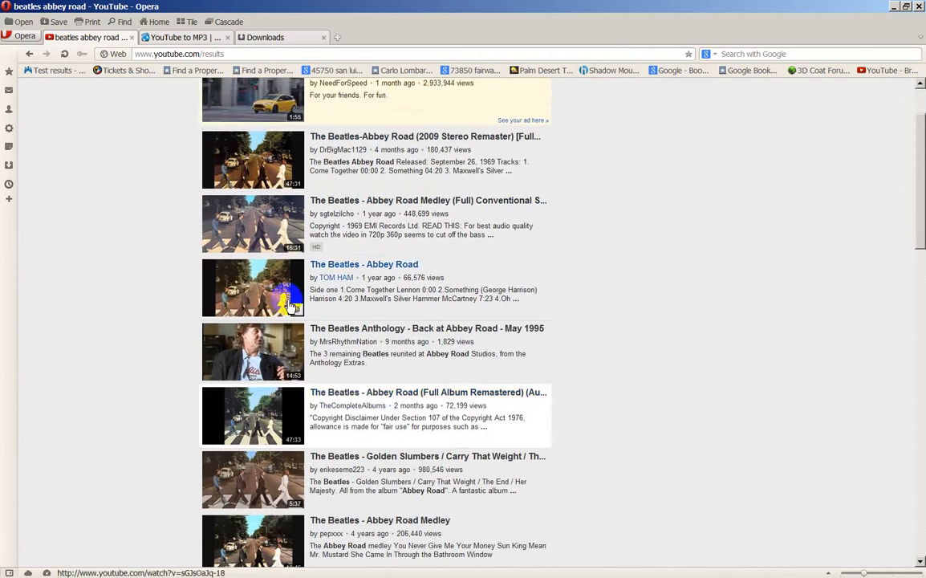
scroll("down", 3)
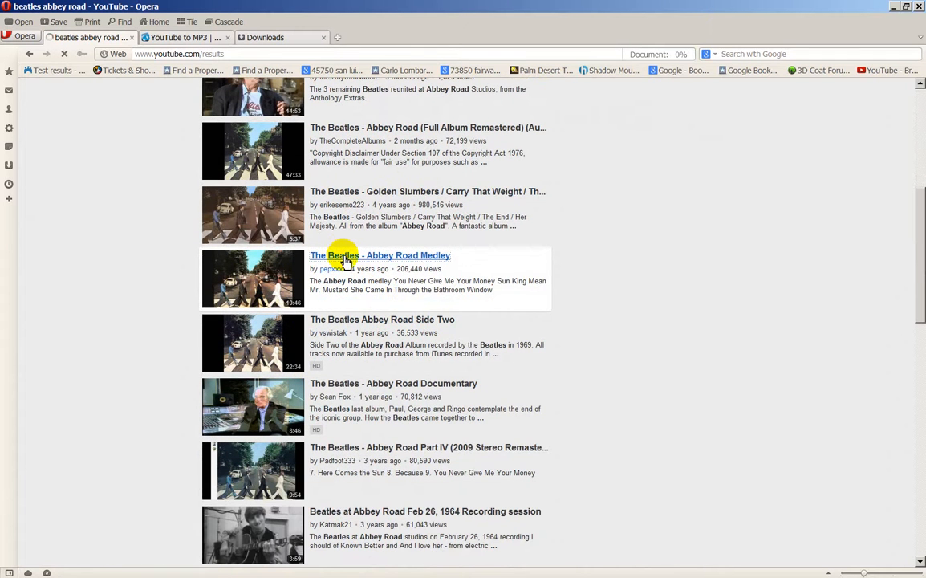
left_click(377, 255)
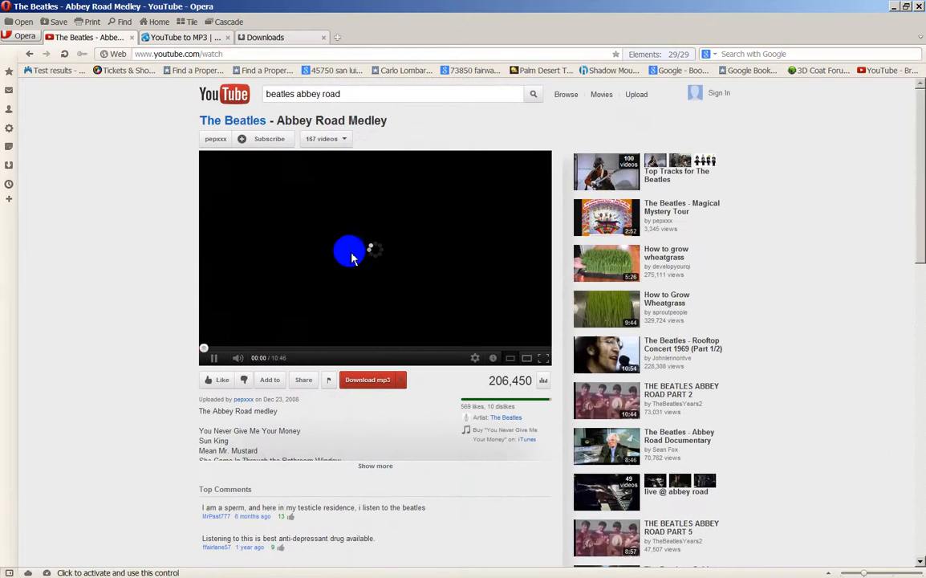
left_click(348, 250)
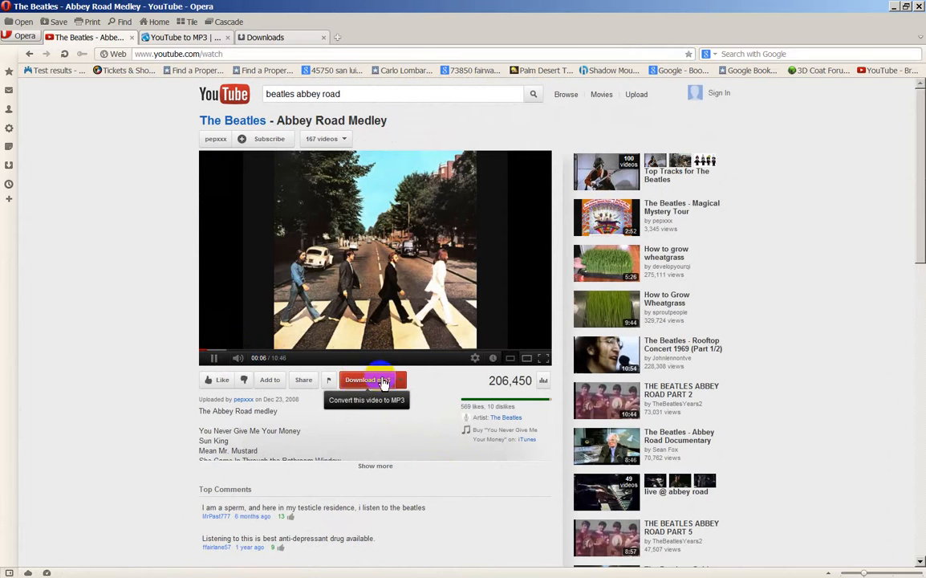
- Convert the Abbey Road Medley to MP3 and download the 9.9 MB file
left_click(372, 379)
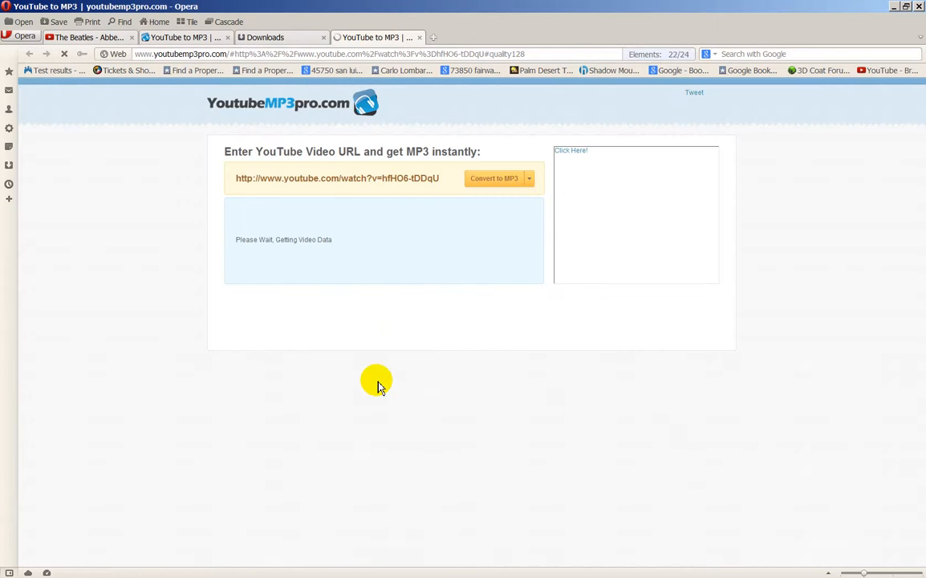
left_click(493, 177)
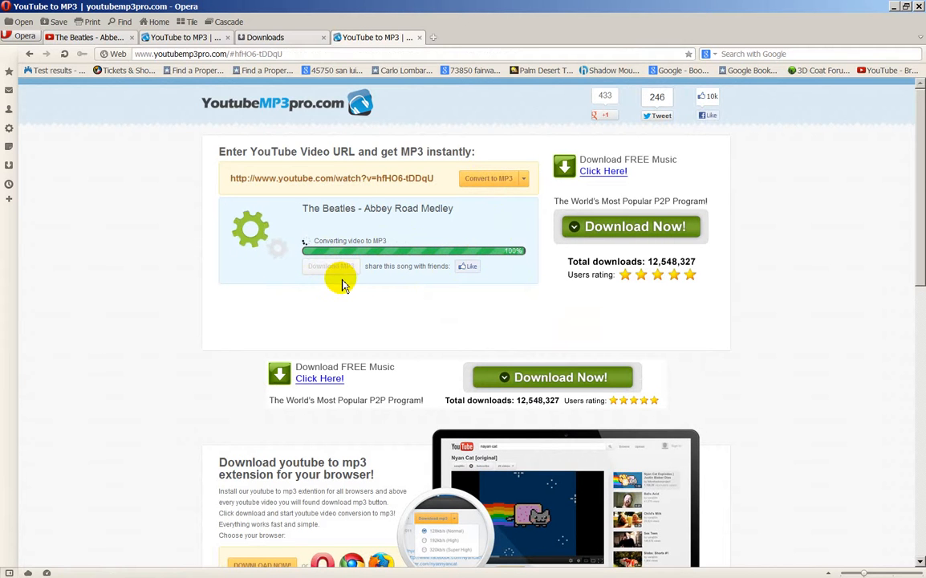
left_click(330, 266)
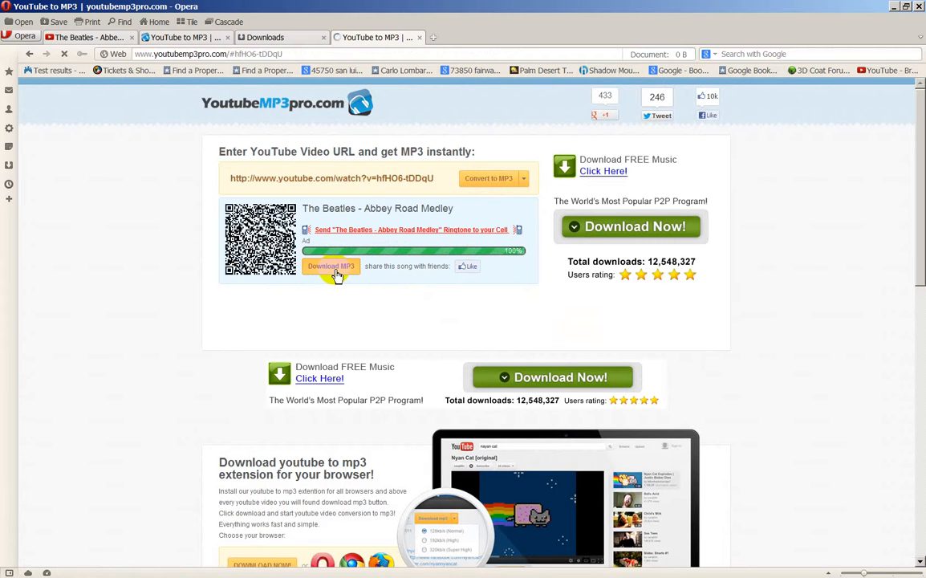
left_click(331, 266)
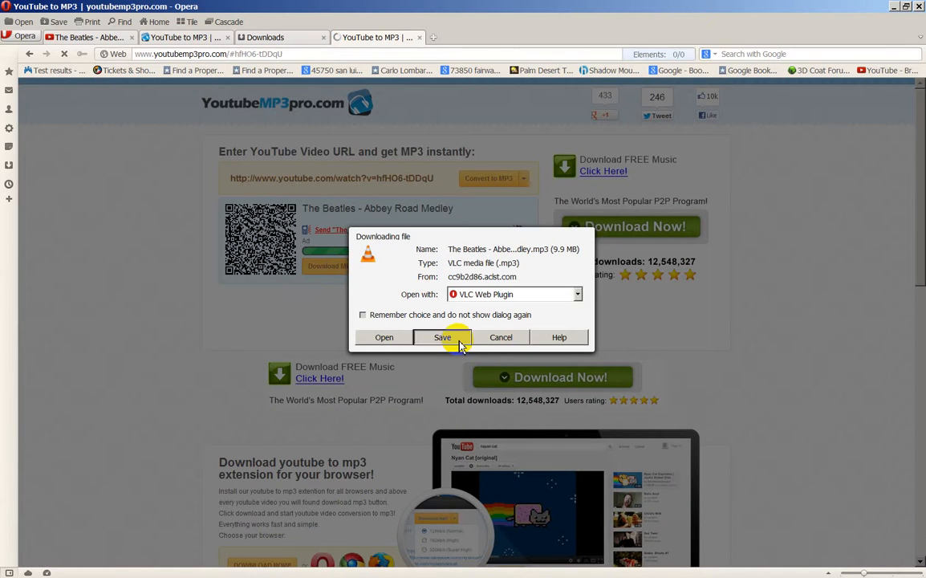
- Choose Save for the Abbey Road Medley MP3 download prompt
left_click(442, 337)
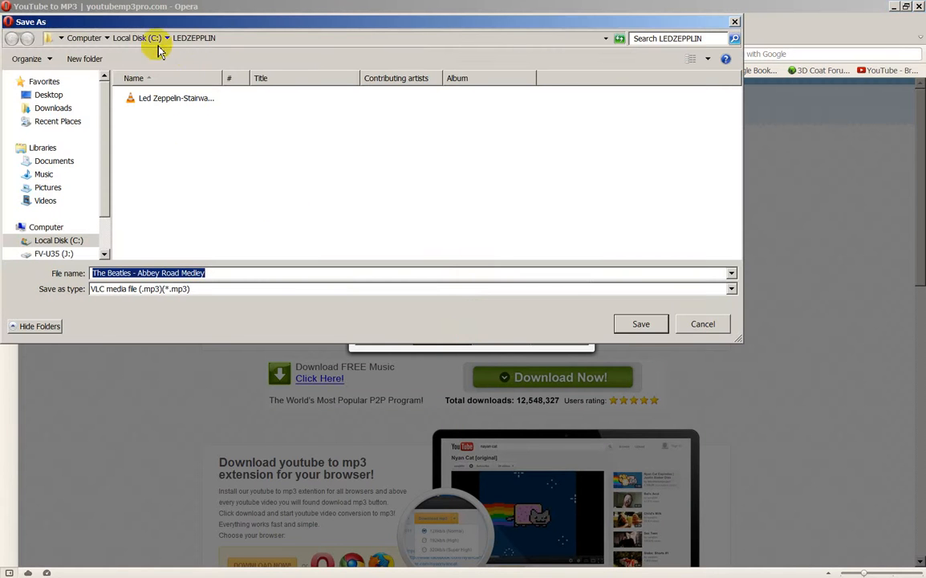
mouse_move(201, 87)
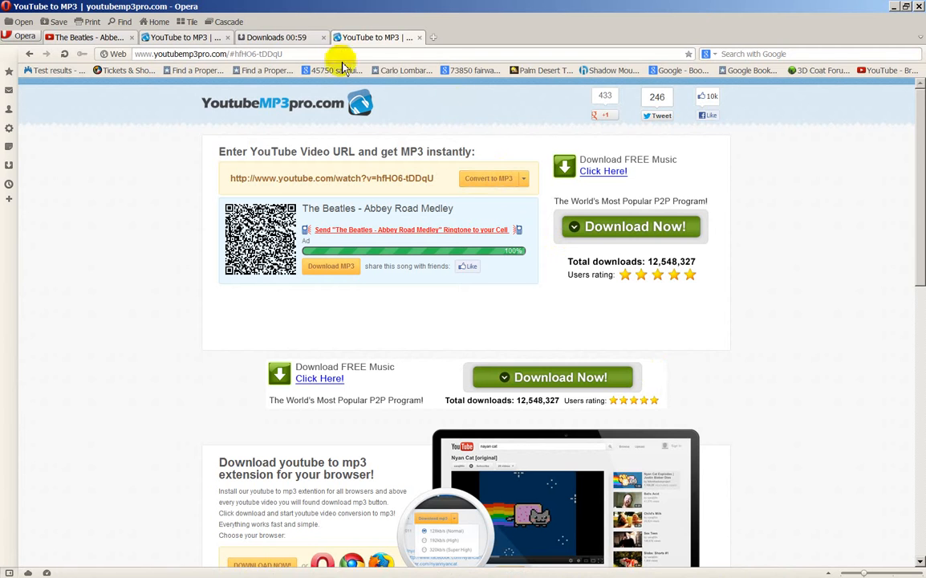
mouse_move(458, 112)
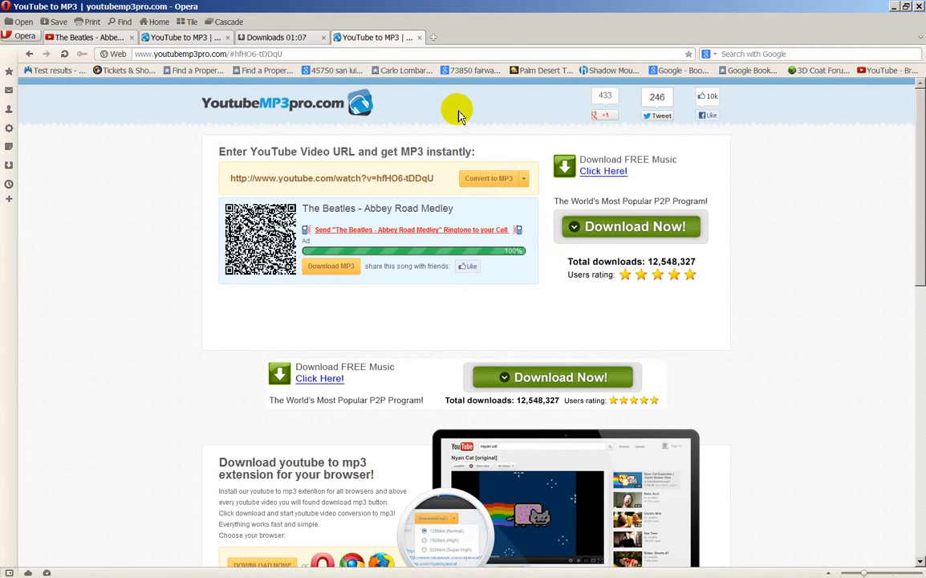